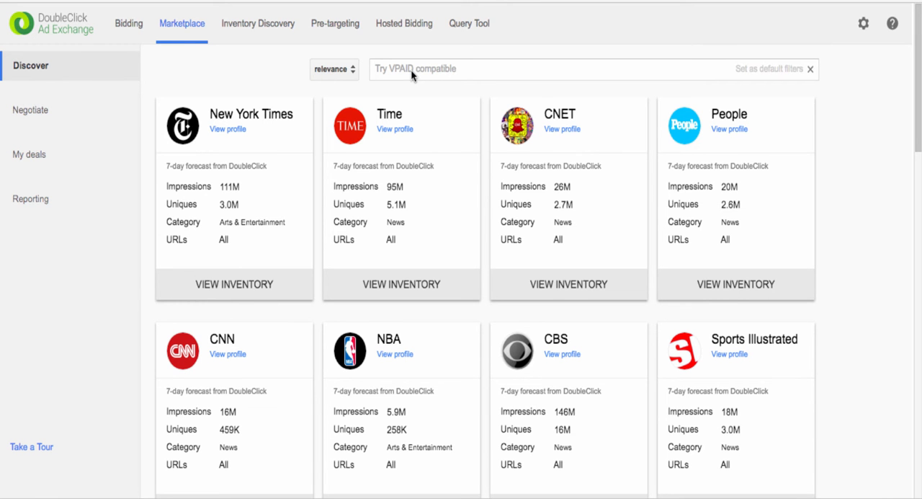
Step: Filter publishers to Device type Mobile, Gender Female and User geo United Kingdom
type("mobile")
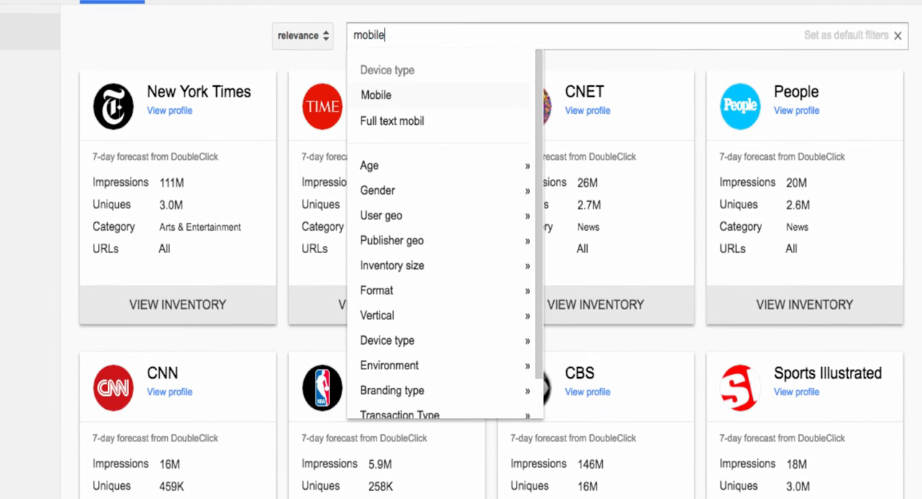
left_click(374, 95)
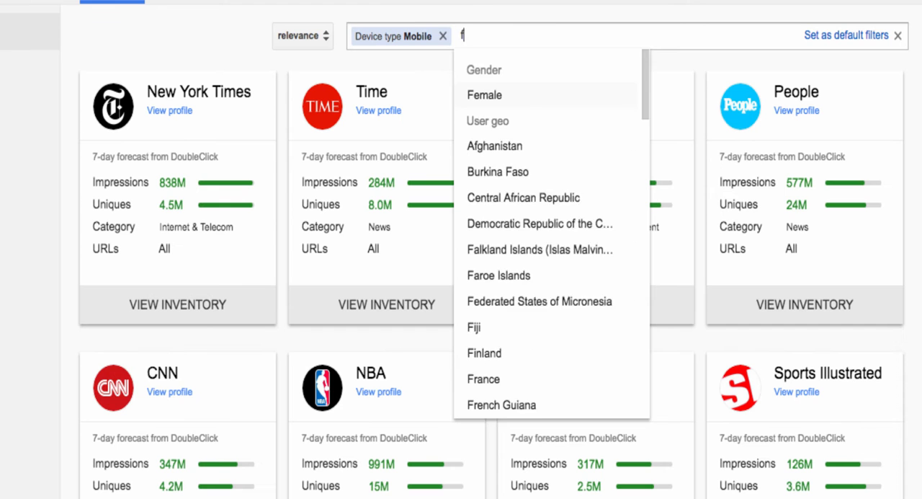
left_click(484, 95)
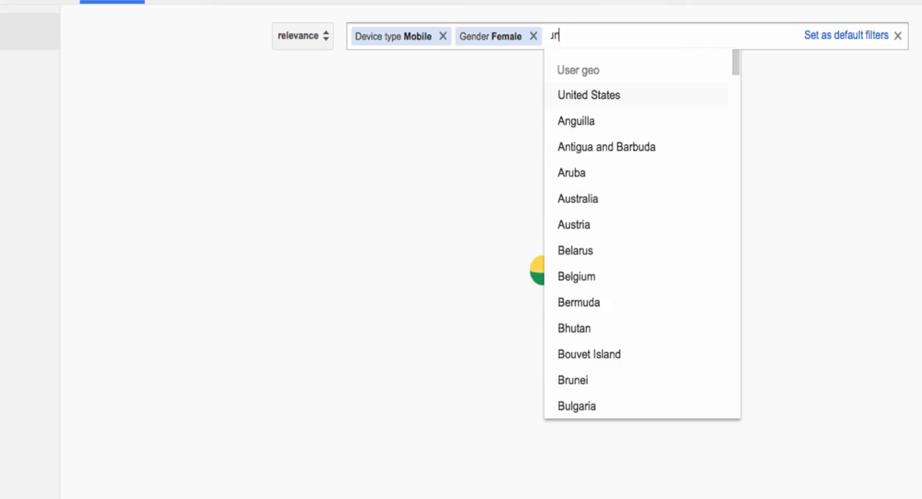
type("united kingdom")
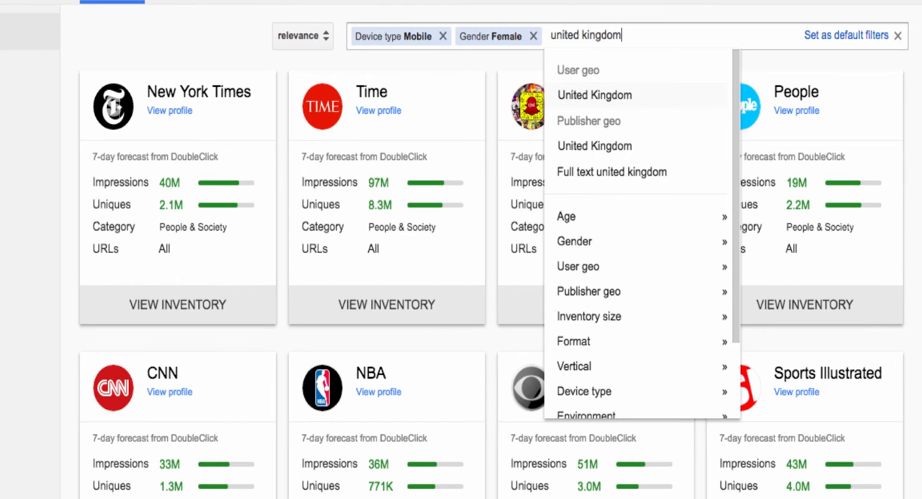
left_click(594, 96)
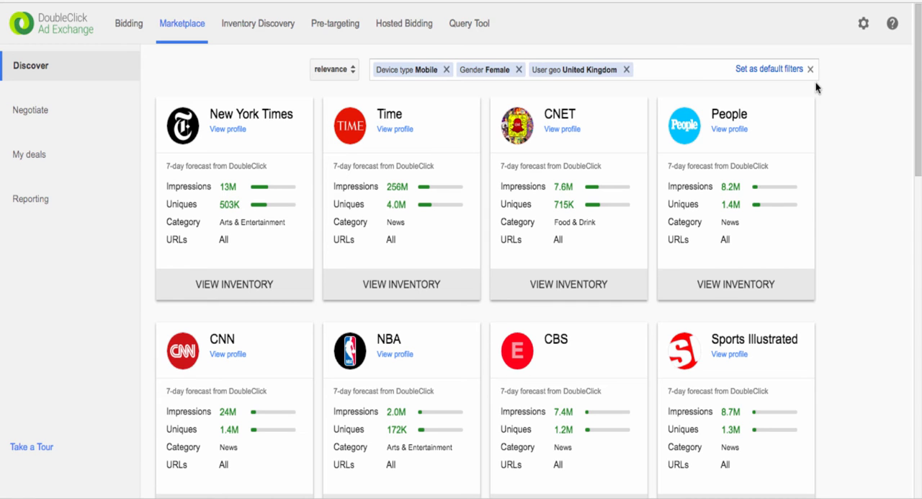
Step: View Time's inventory summary with its filtered mobile display forecast and listed deals
left_click(401, 284)
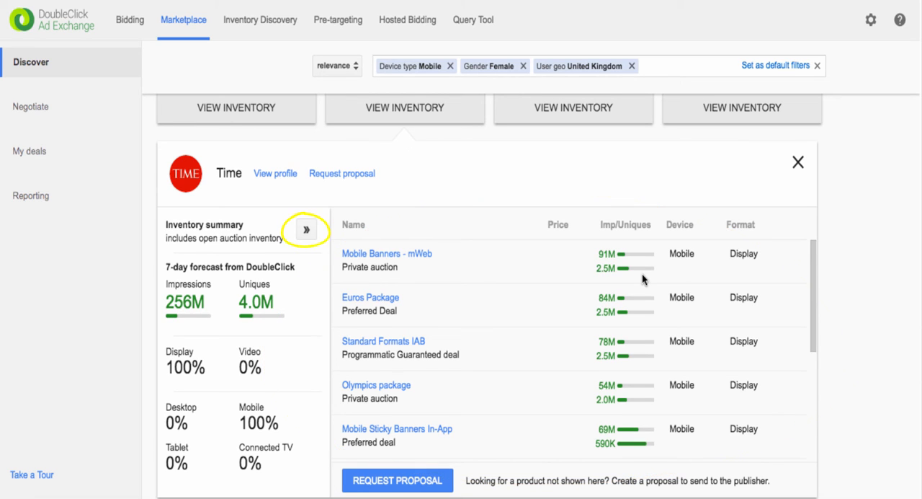
mouse_move(329, 232)
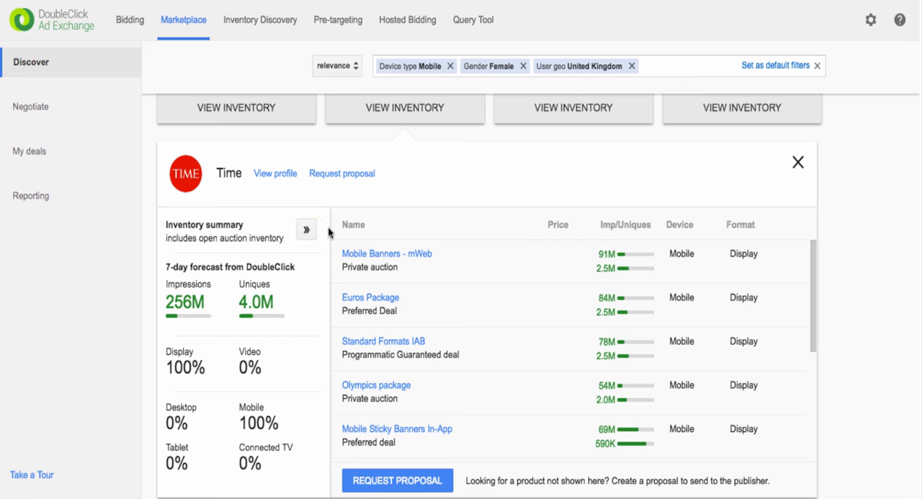
left_click(306, 229)
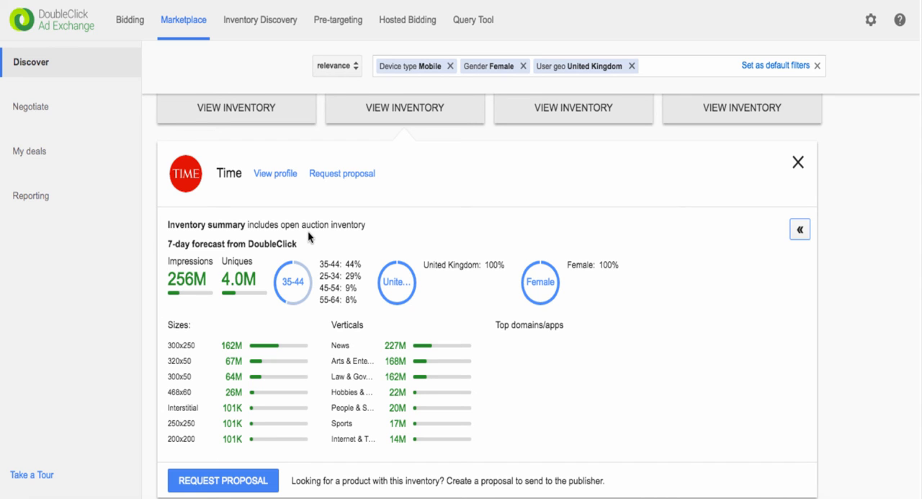
mouse_move(594, 205)
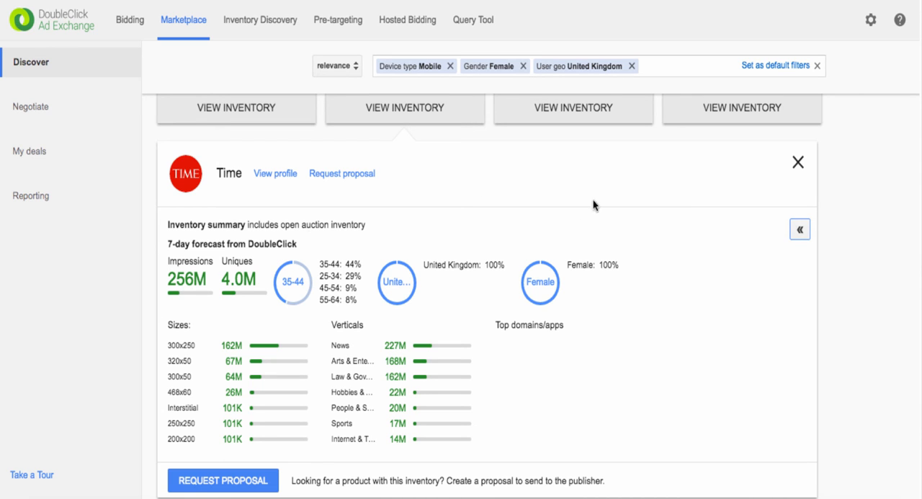
left_click(800, 228)
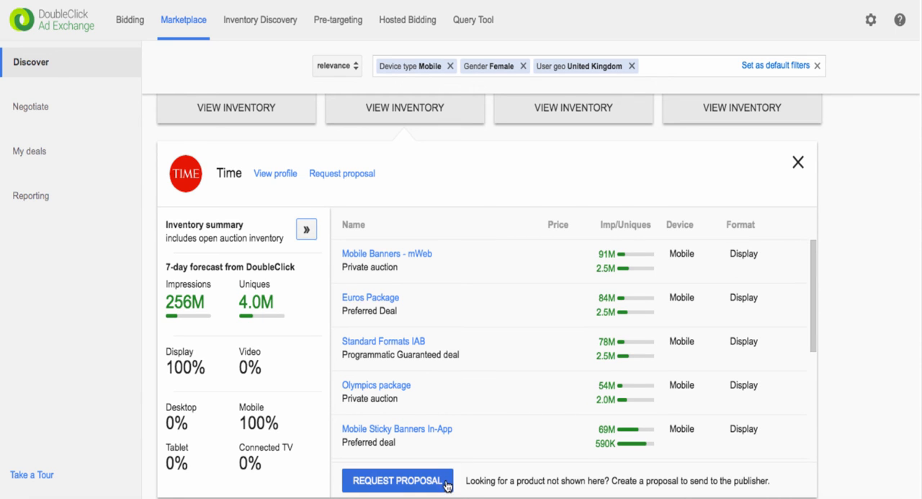
Step: Request a preferred-deal proposal from Time for the mobile, female UK inventory as Proposal 1
left_click(398, 480)
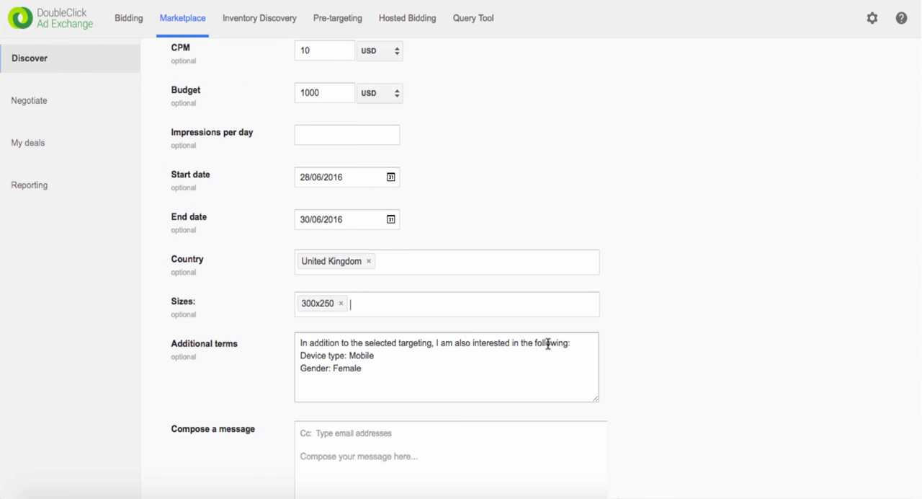
scroll("up", 3)
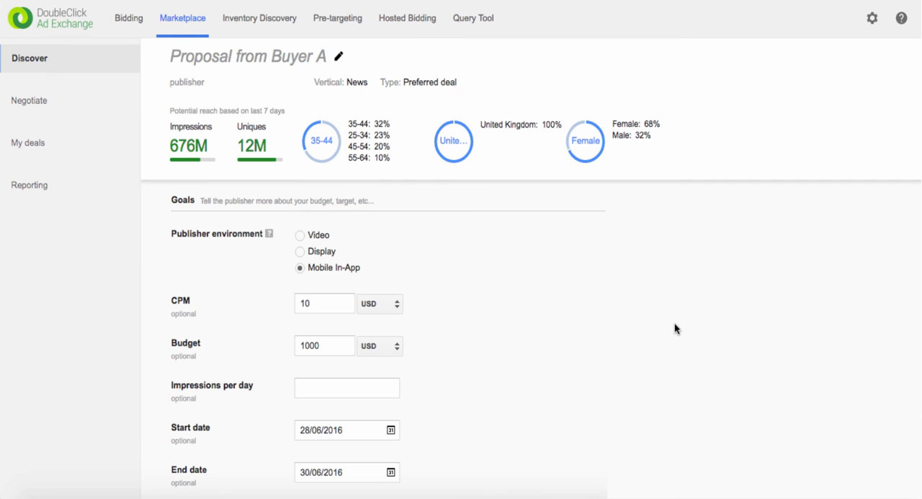
scroll("down", 3)
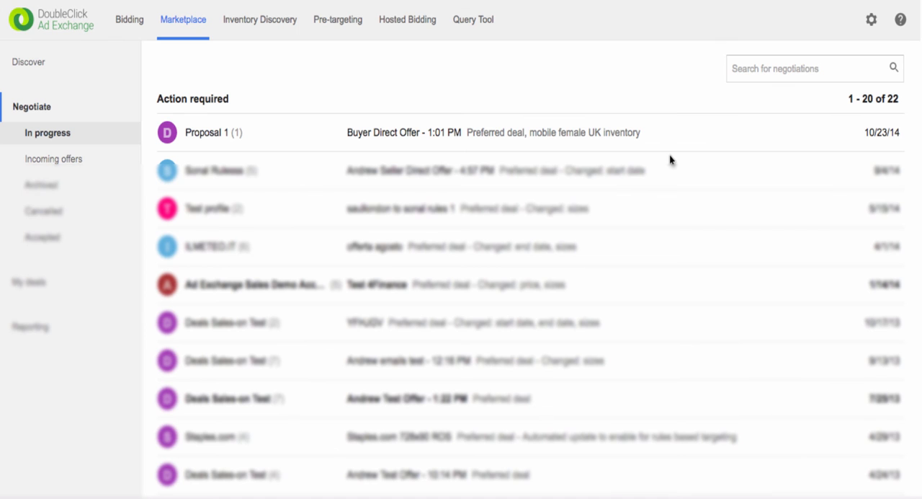
Step: Accept Time's reply to Proposal 1 as is, sending the negotiation message
left_click(213, 132)
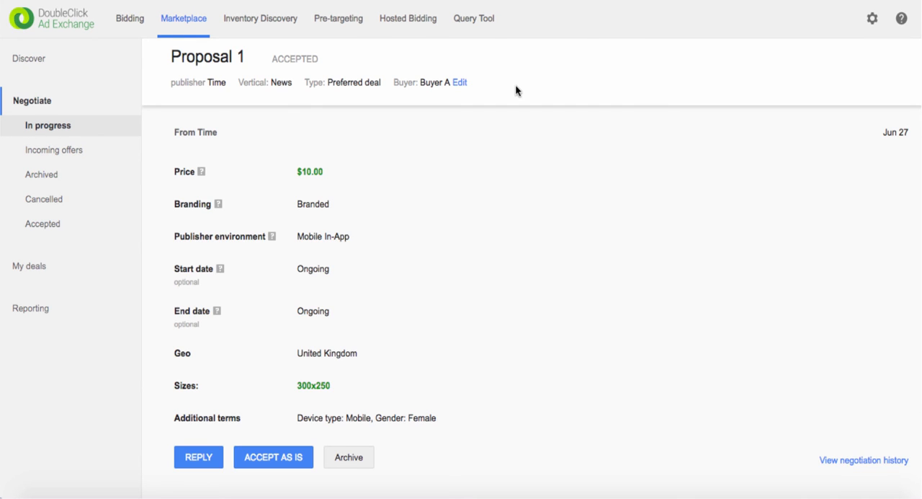
scroll("down", 3)
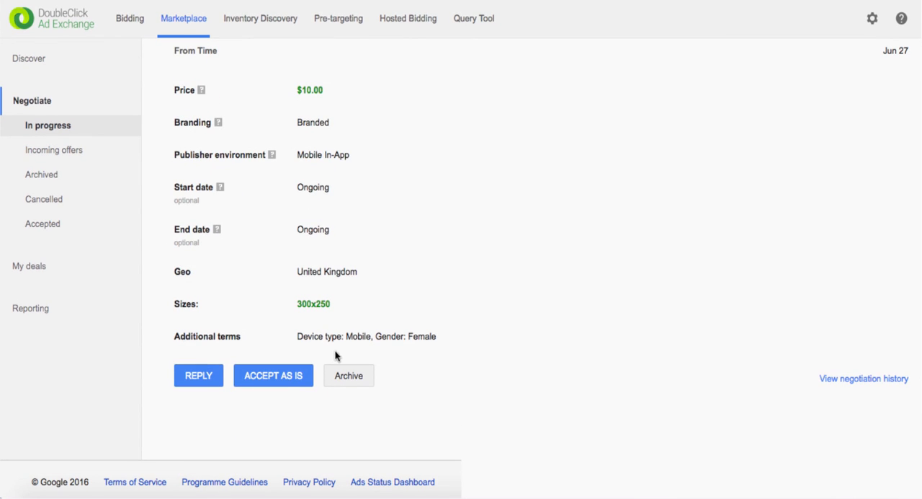
left_click(274, 375)
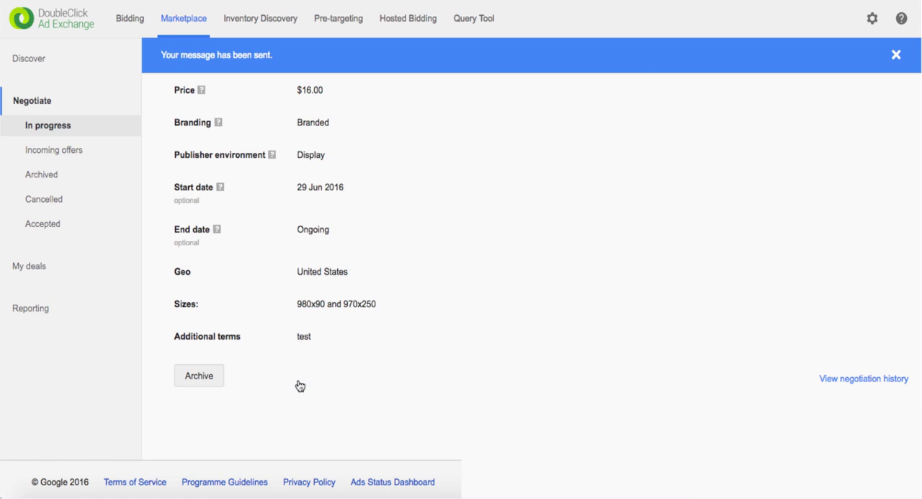